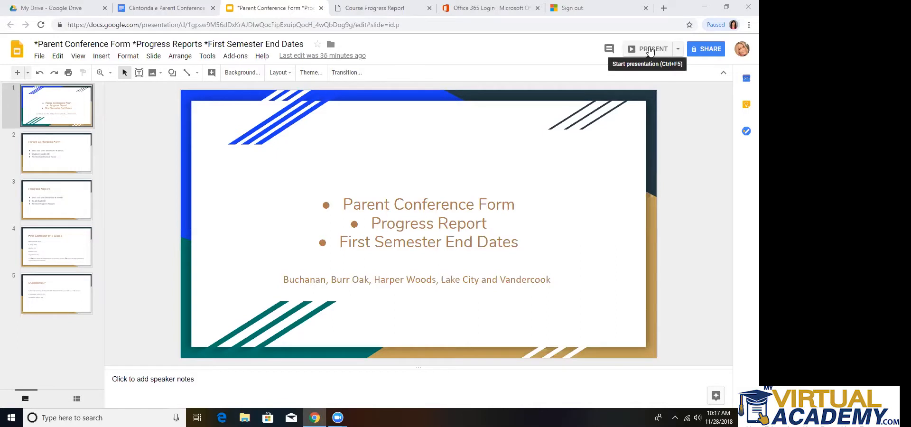
Present the parent conference deck full screen and advance to the Parent Conference Form slide.
{"action": "left_click", "coordinate": [650, 49]}
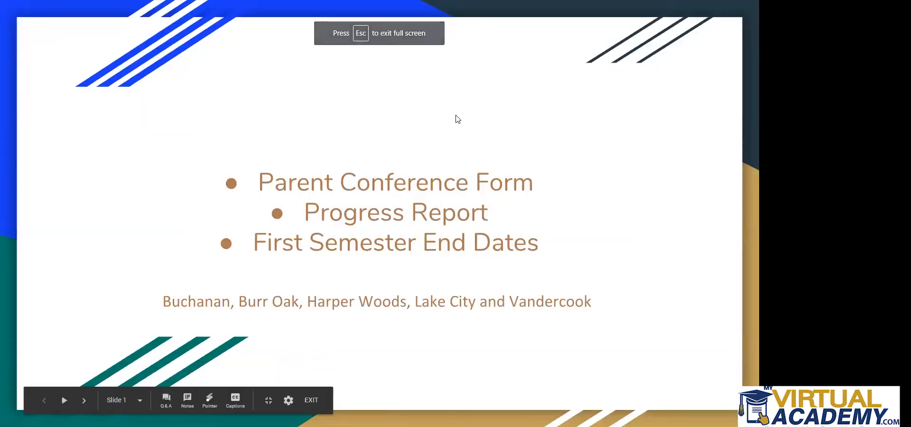
{"action": "left_click", "coordinate": [83, 401]}
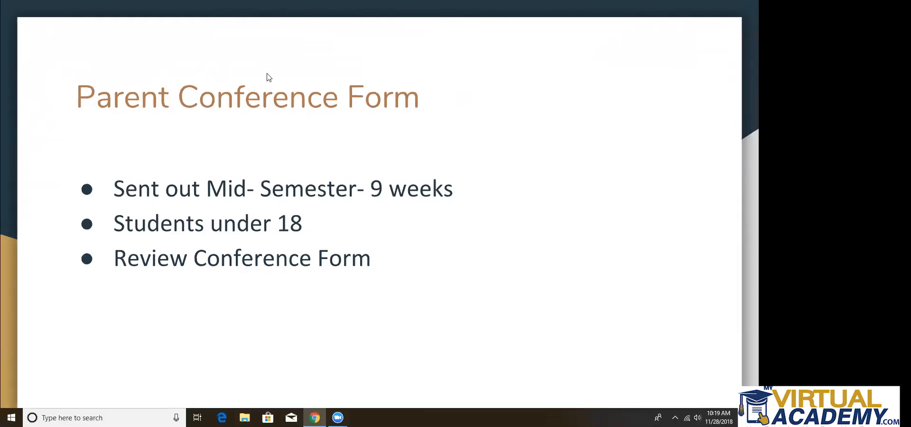
{"action": "mouse_move", "coordinate": [253, 93]}
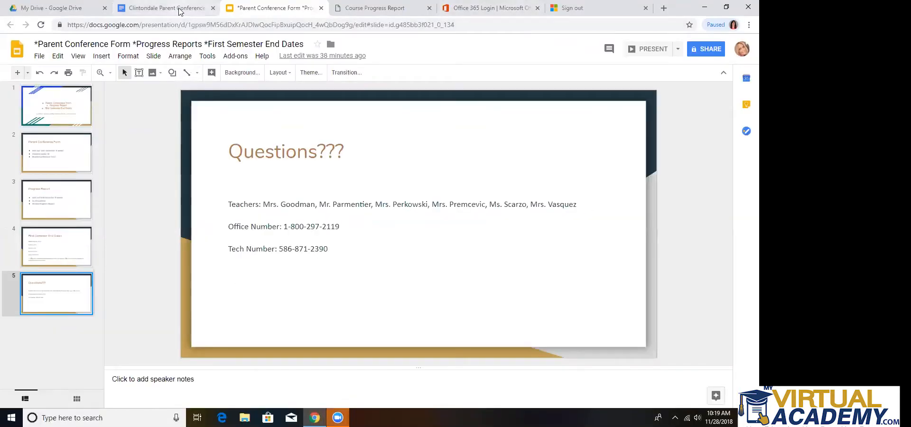
Scroll the Clintondale Parent Conference Form down to its Courses table and Comments section.
{"action": "left_click", "coordinate": [171, 8]}
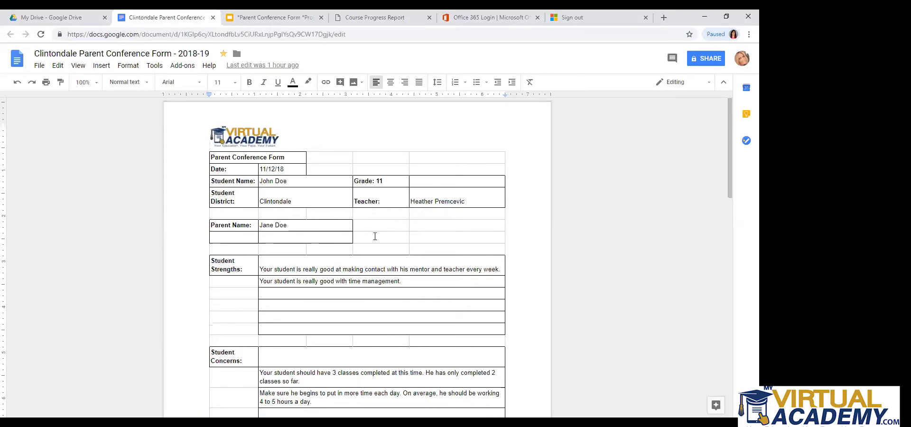
{"action": "scroll", "scroll_direction": "down", "scroll_amount": 3}
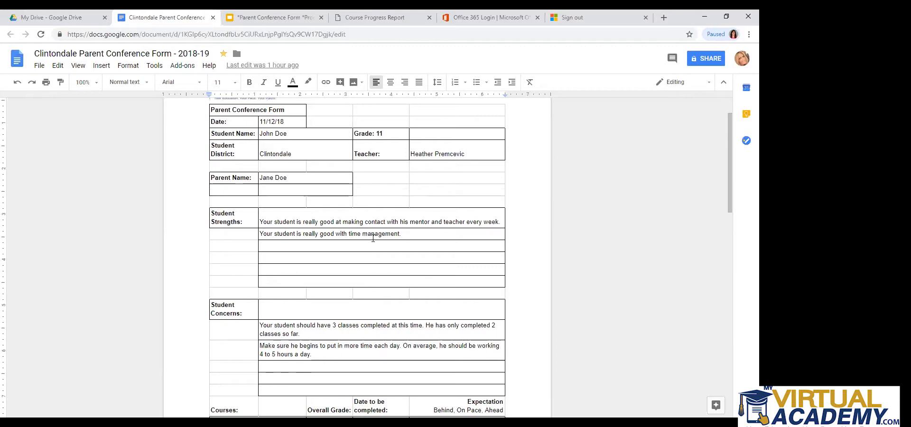
{"action": "scroll", "scroll_direction": "down", "scroll_amount": 3}
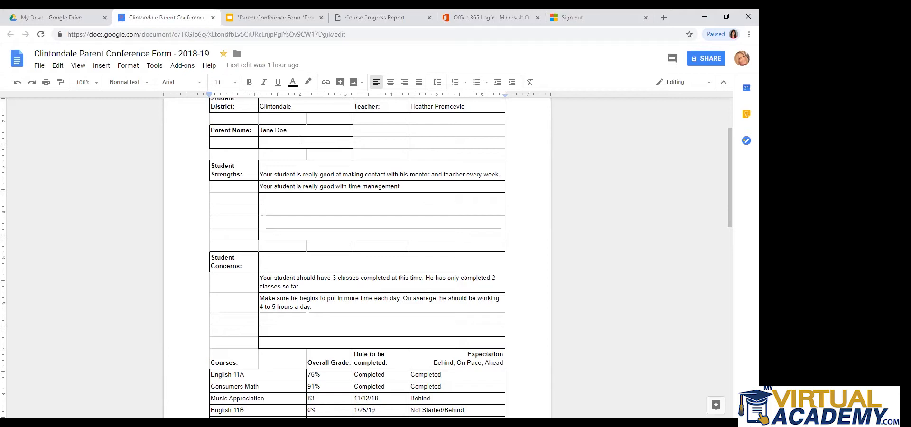
{"action": "scroll", "scroll_direction": "down", "scroll_amount": 3}
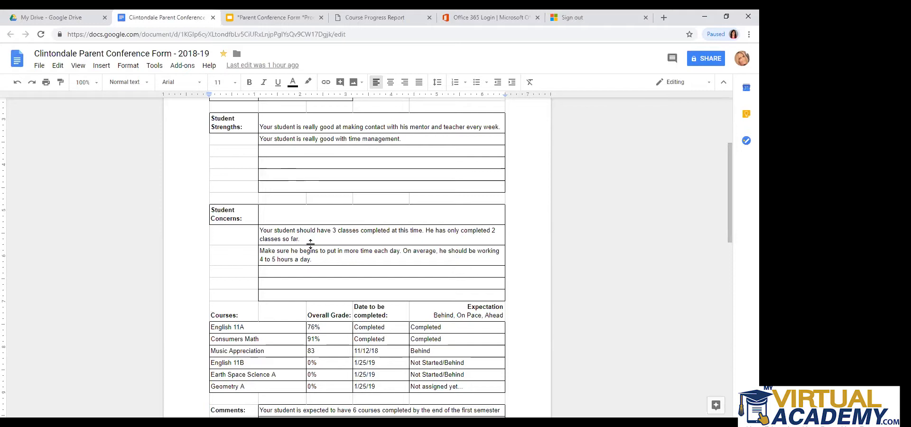
{"action": "scroll", "scroll_direction": "down", "scroll_amount": 3}
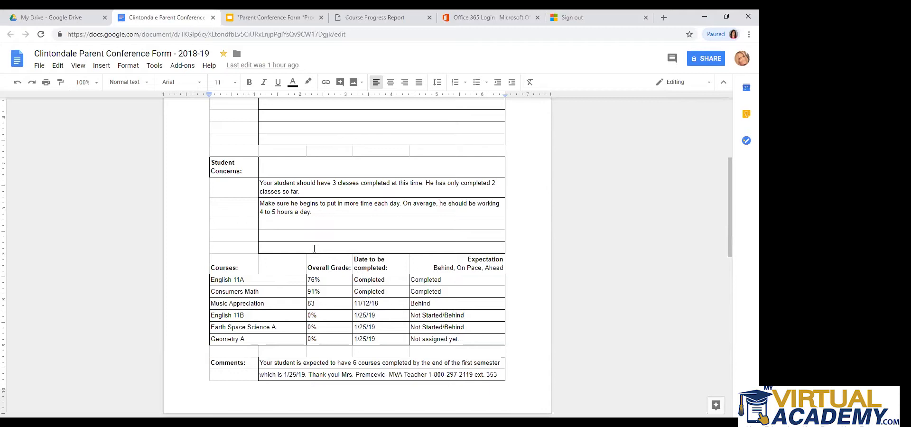
{"action": "scroll", "scroll_direction": "down", "scroll_amount": 3}
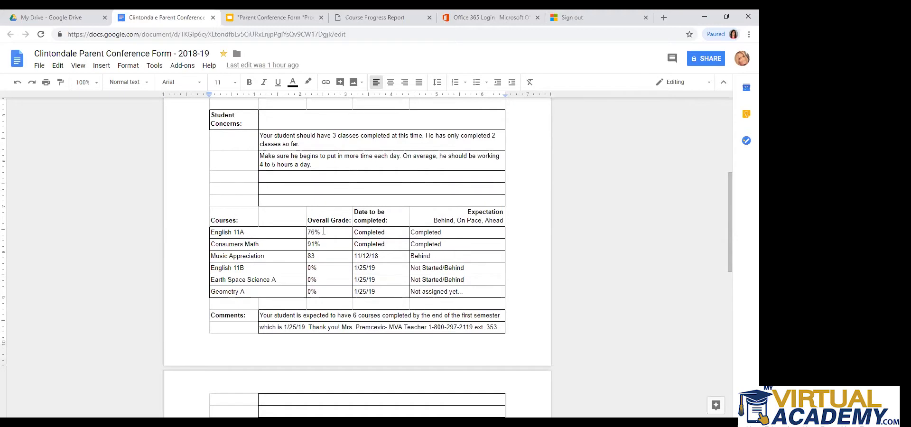
{"action": "mouse_move", "coordinate": [449, 232]}
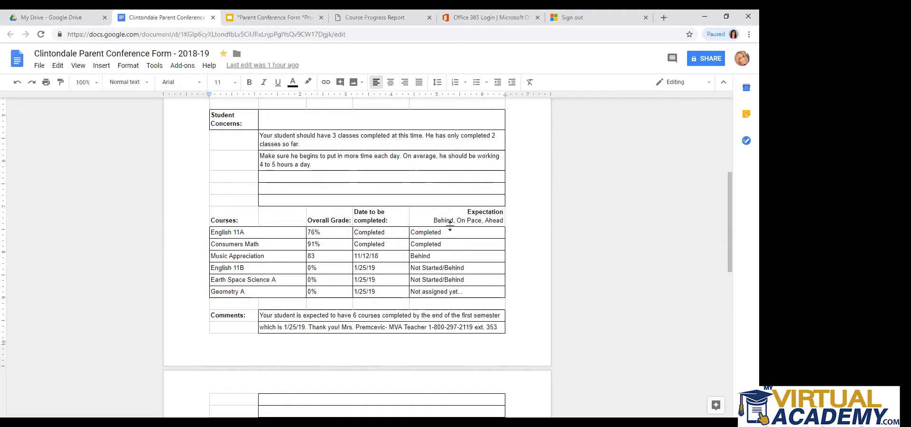
{"action": "mouse_move", "coordinate": [314, 244]}
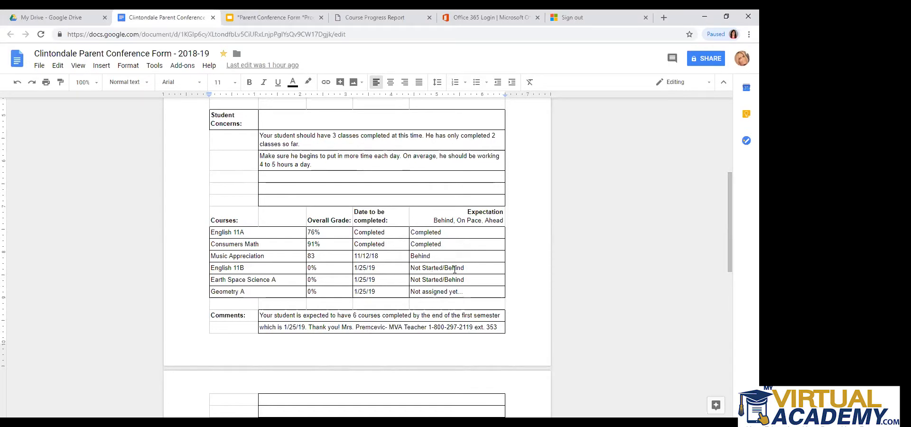
{"action": "mouse_move", "coordinate": [250, 262]}
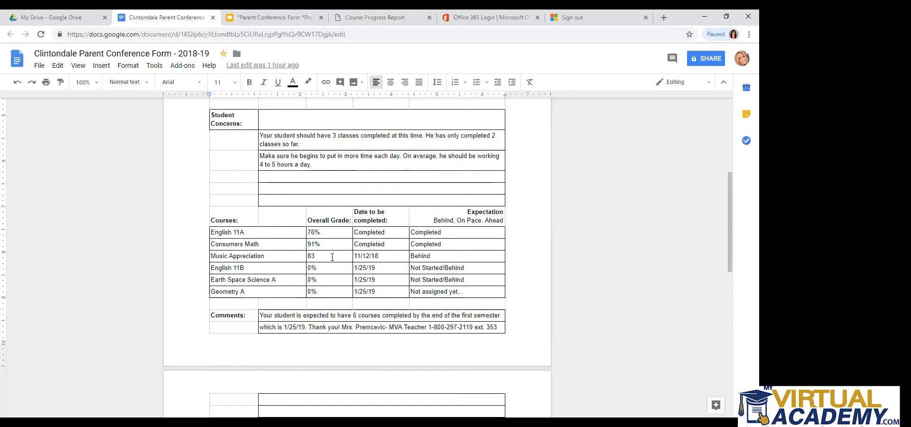
{"action": "mouse_move", "coordinate": [284, 279]}
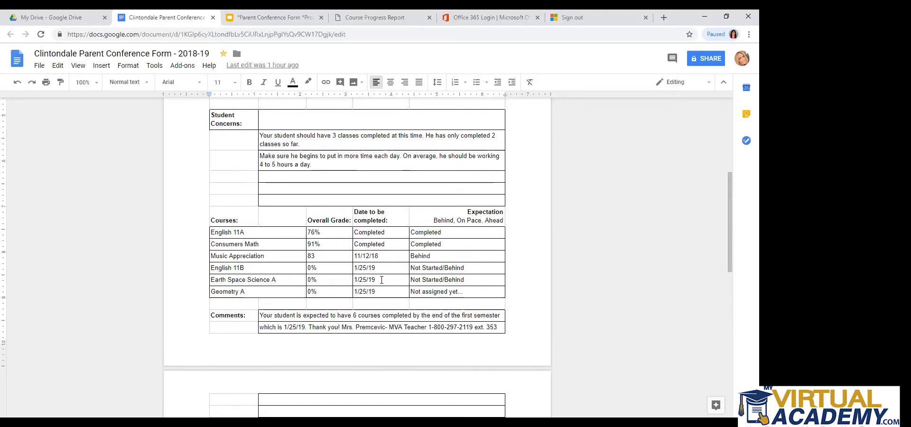
{"action": "mouse_move", "coordinate": [382, 268]}
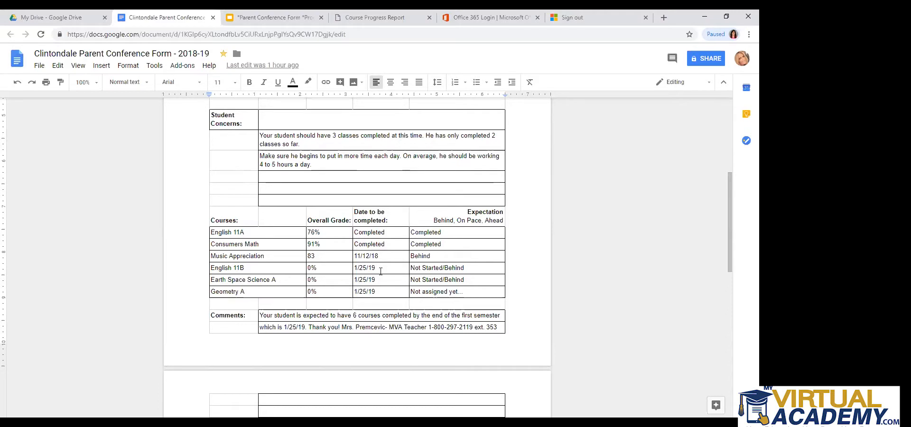
{"action": "mouse_move", "coordinate": [406, 292]}
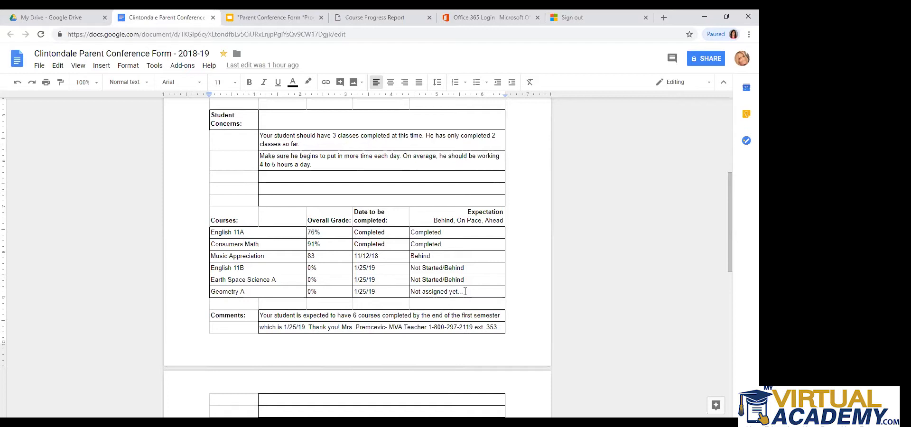
{"action": "mouse_move", "coordinate": [383, 307]}
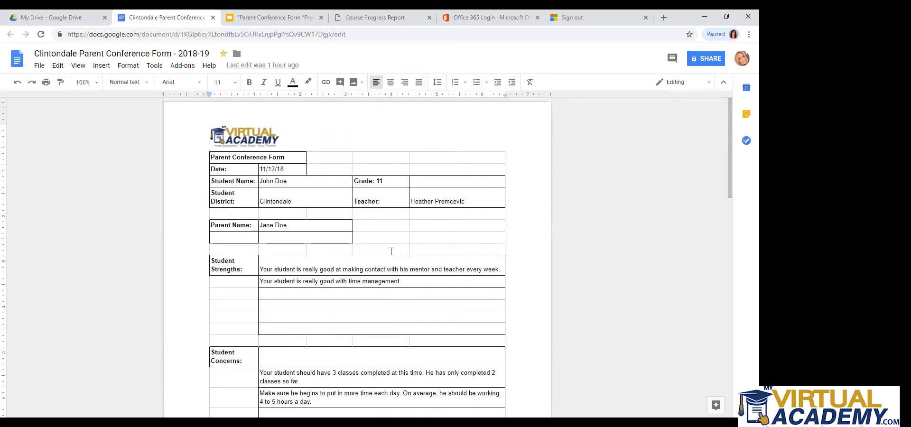
{"action": "mouse_move", "coordinate": [375, 253]}
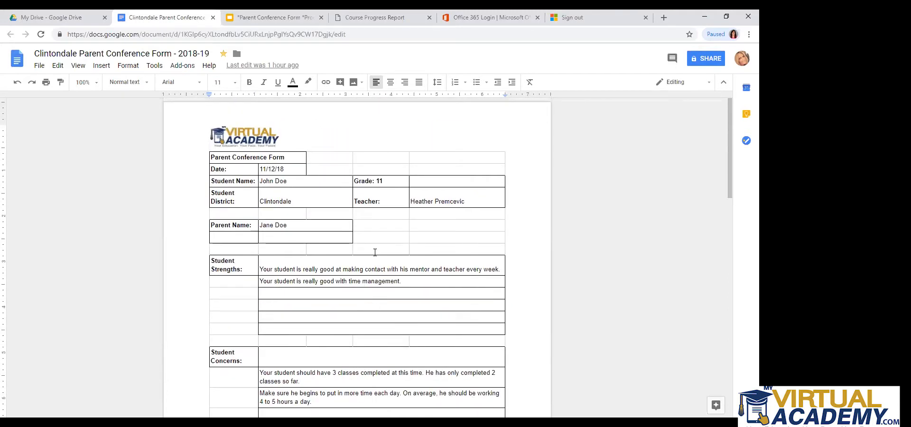
{"action": "mouse_move", "coordinate": [355, 269]}
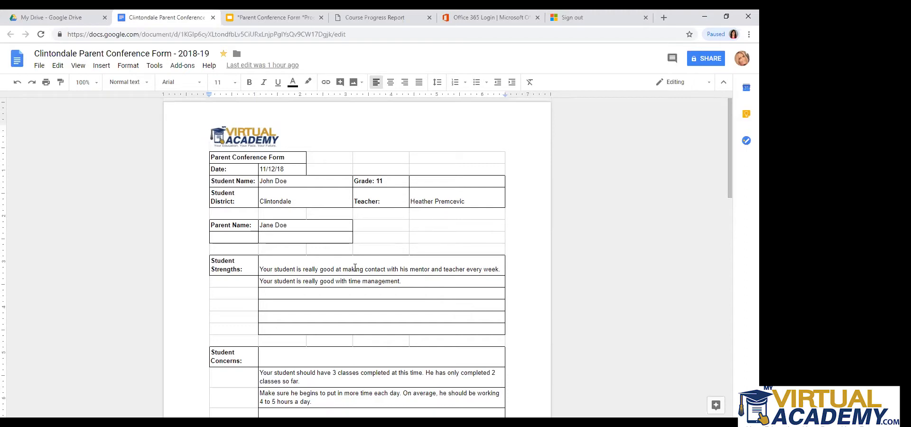
{"action": "scroll", "scroll_direction": "down", "scroll_amount": 3}
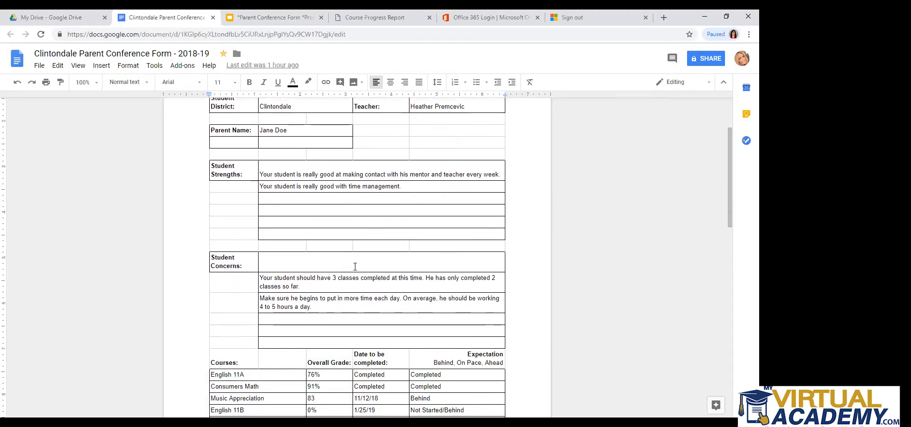
{"action": "scroll", "scroll_direction": "down", "scroll_amount": 3}
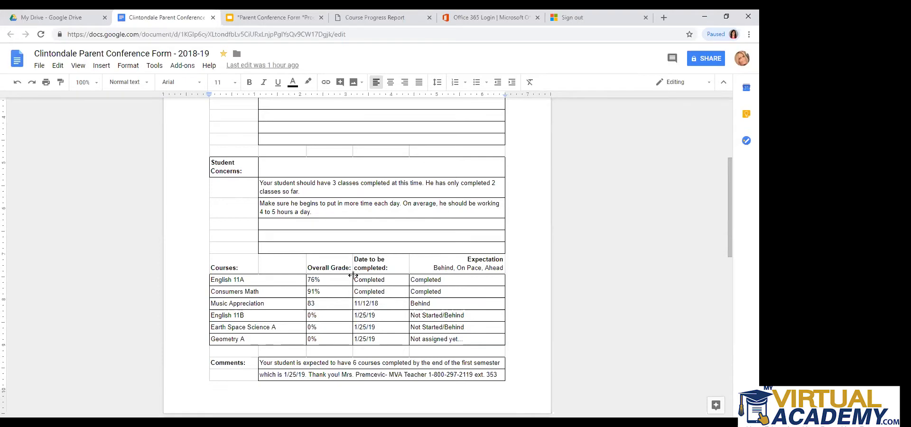
{"action": "mouse_move", "coordinate": [272, 304]}
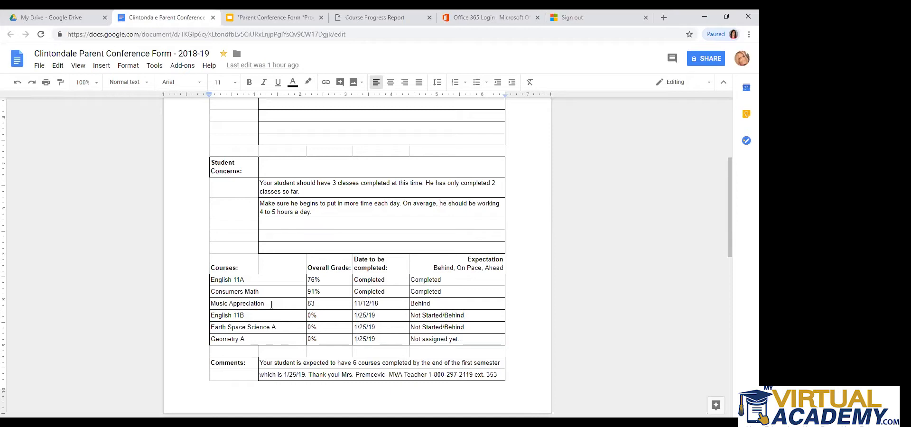
{"action": "mouse_move", "coordinate": [267, 303]}
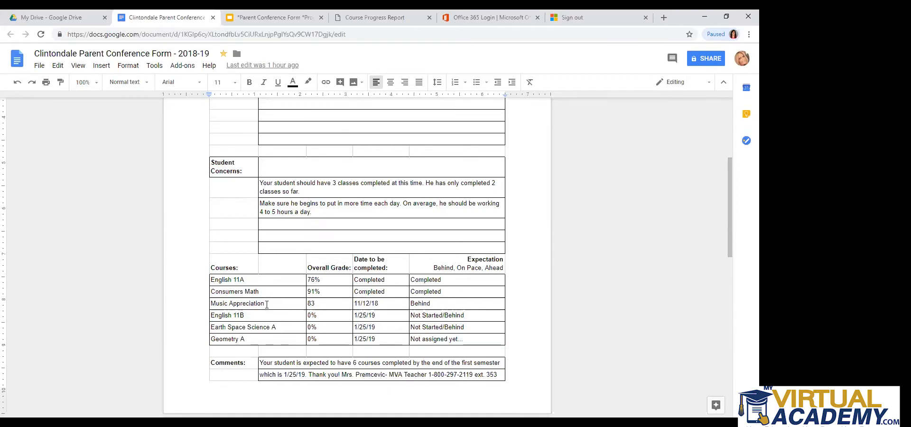
{"action": "mouse_move", "coordinate": [626, 259]}
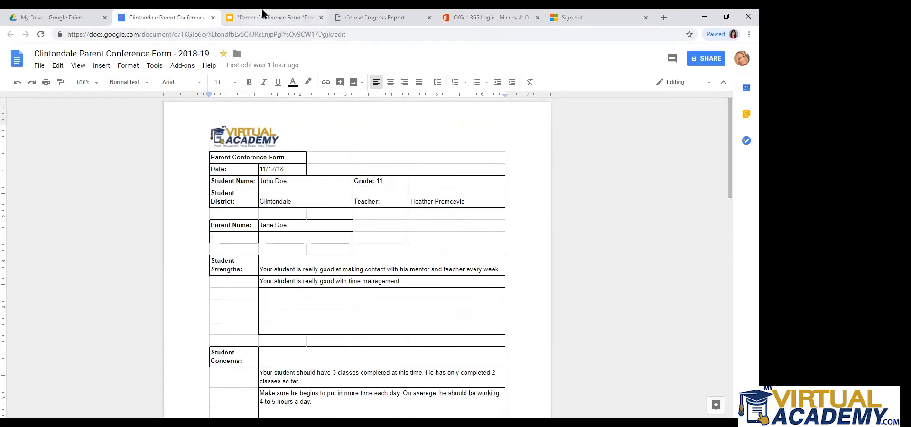
{"action": "mouse_move", "coordinate": [260, 21]}
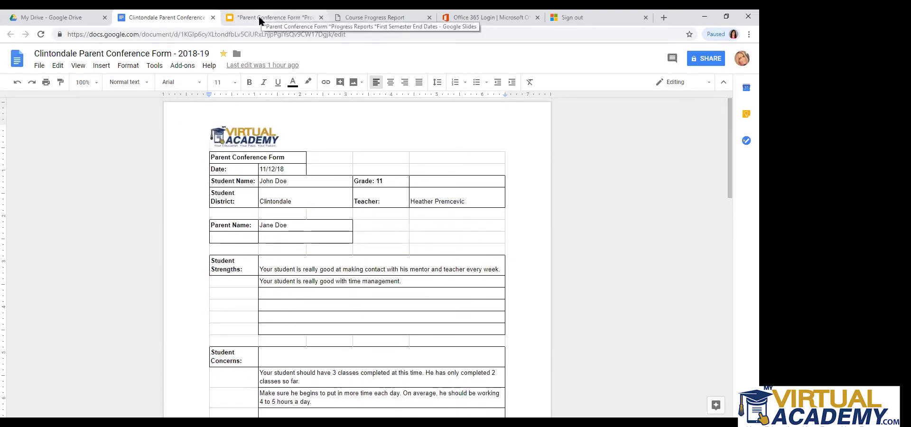
Return to the presentation editor and select slide 3, Progress Report.
{"action": "left_click", "coordinate": [268, 17]}
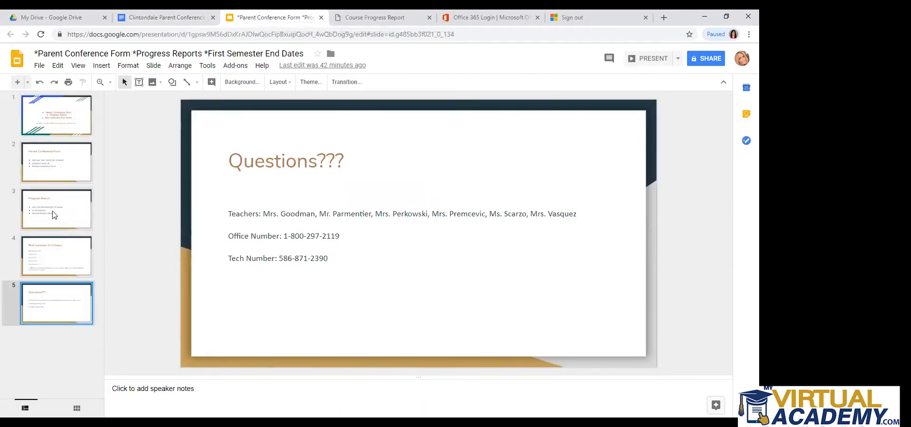
{"action": "left_click", "coordinate": [56, 209]}
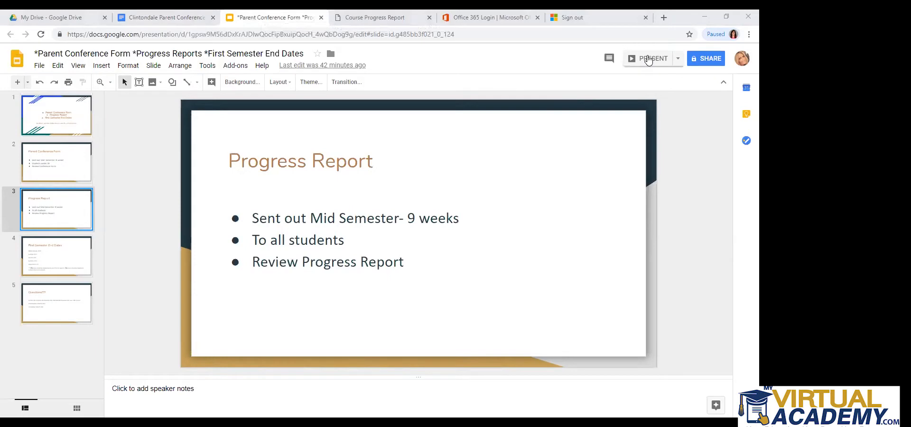
Briefly present the Progress Report slide, then exit onto the First Semester End Dates slide.
{"action": "left_click", "coordinate": [654, 58]}
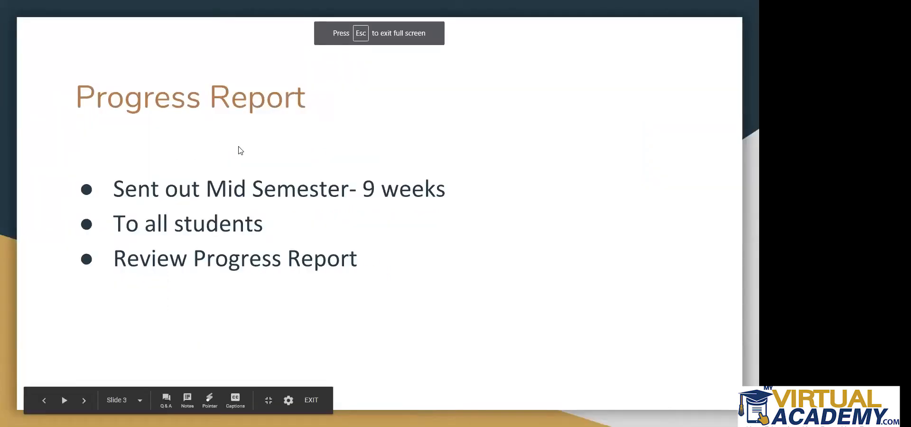
{"action": "mouse_move", "coordinate": [259, 169]}
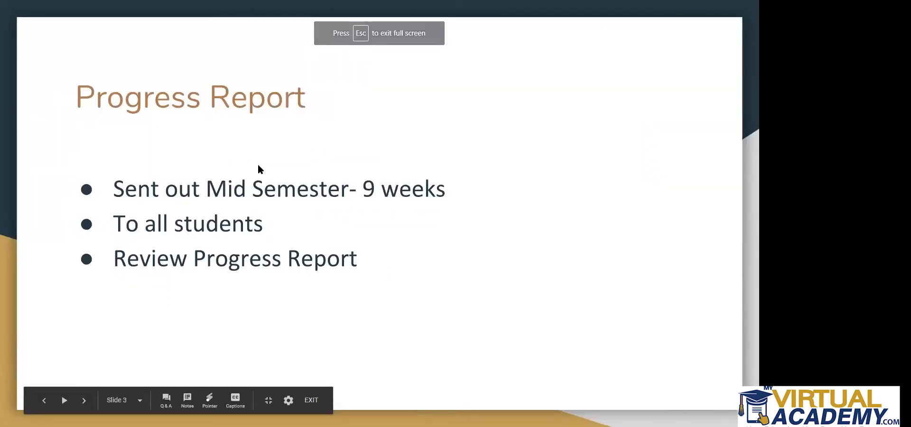
{"action": "key", "text": "Escape"}
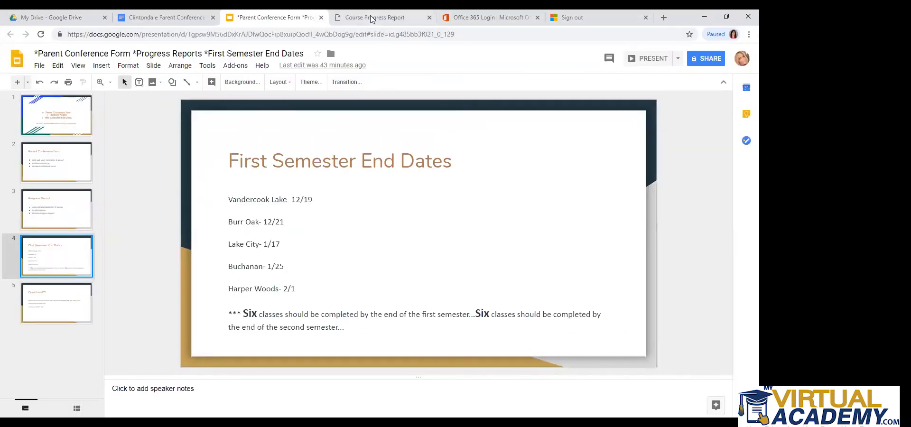
Scroll the Edmentum course progress report, then return to the First Semester End Dates slide.
{"action": "left_click", "coordinate": [375, 18]}
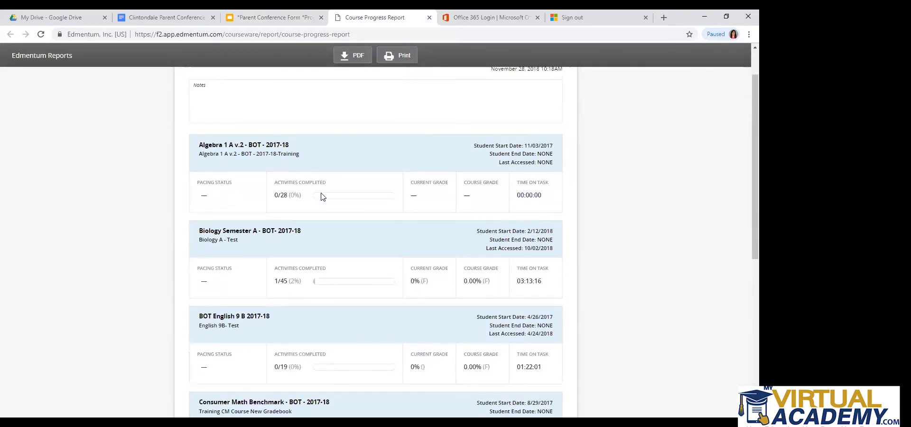
{"action": "scroll", "scroll_direction": "down", "scroll_amount": 3}
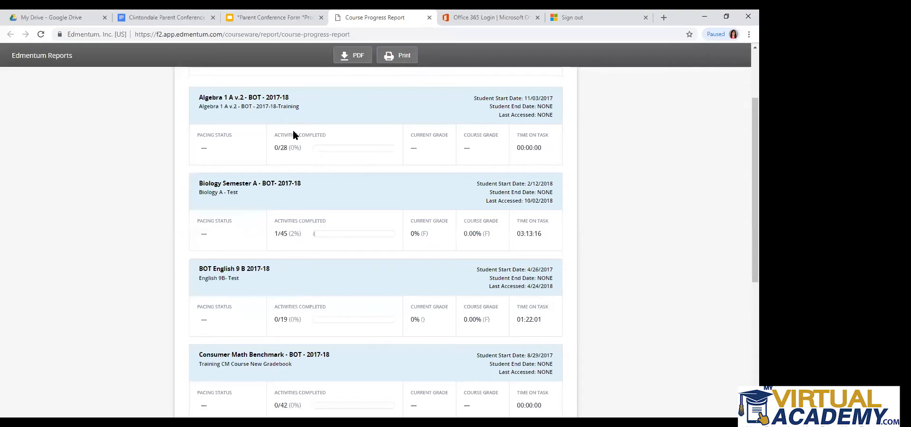
{"action": "mouse_move", "coordinate": [287, 307]}
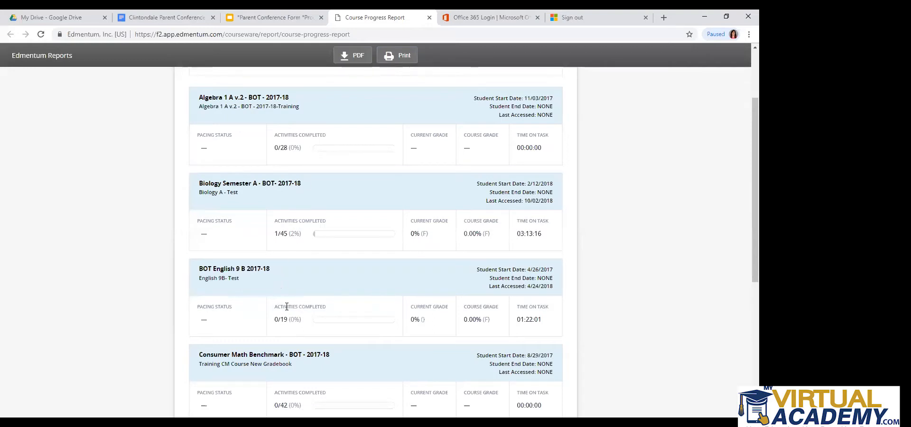
{"action": "mouse_move", "coordinate": [403, 290]}
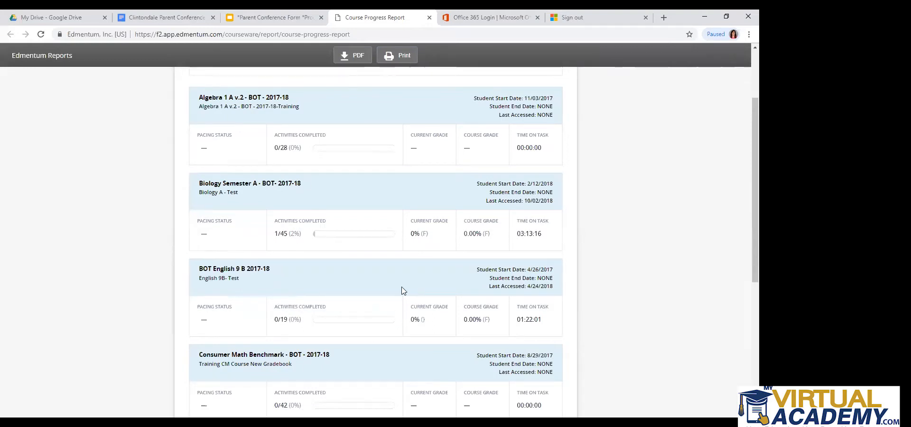
{"action": "mouse_move", "coordinate": [335, 233]}
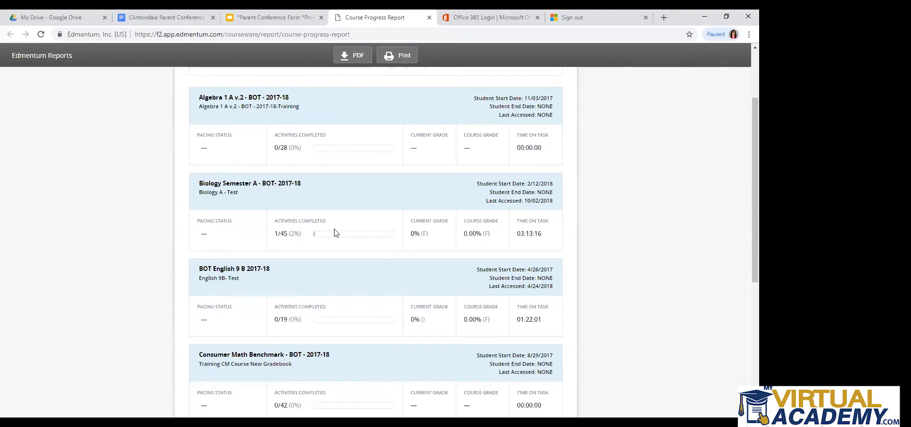
{"action": "mouse_move", "coordinate": [308, 241]}
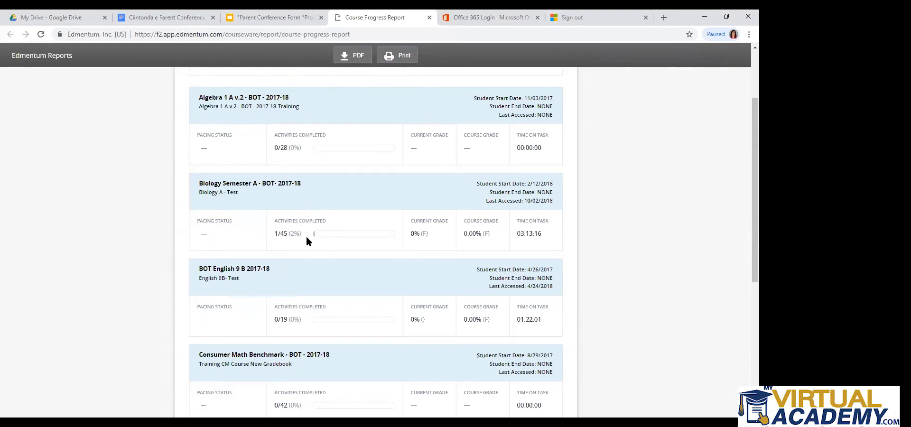
{"action": "mouse_move", "coordinate": [279, 234]}
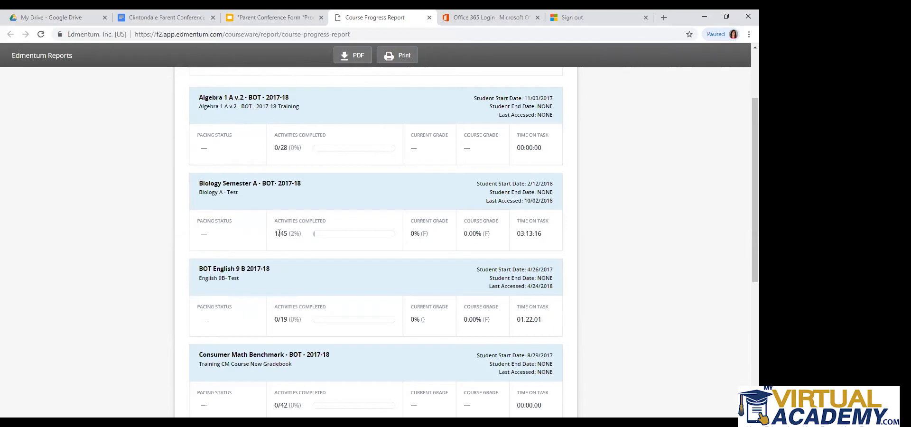
{"action": "mouse_move", "coordinate": [303, 246]}
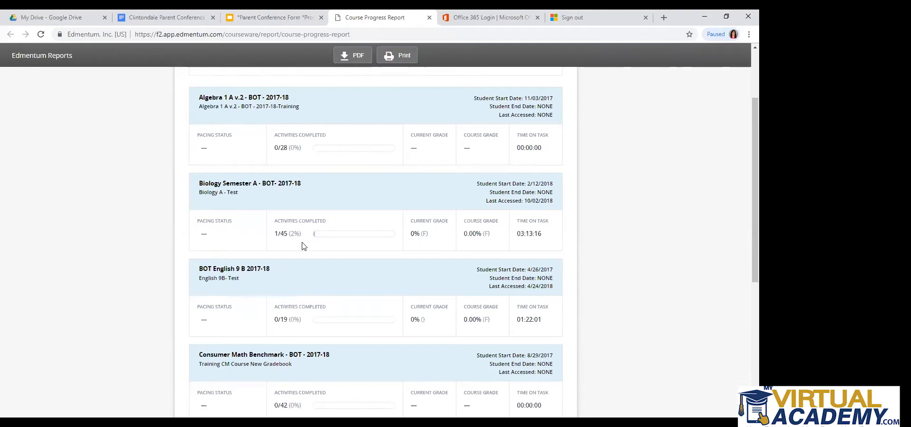
{"action": "mouse_move", "coordinate": [430, 183]}
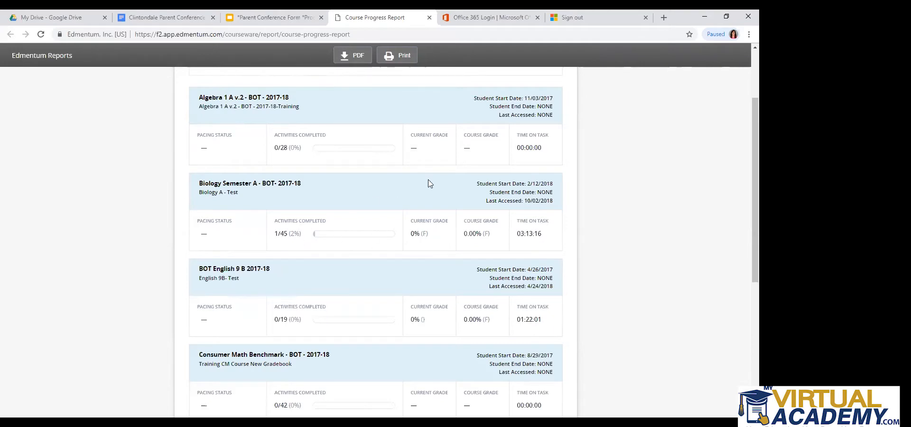
{"action": "mouse_move", "coordinate": [466, 126]}
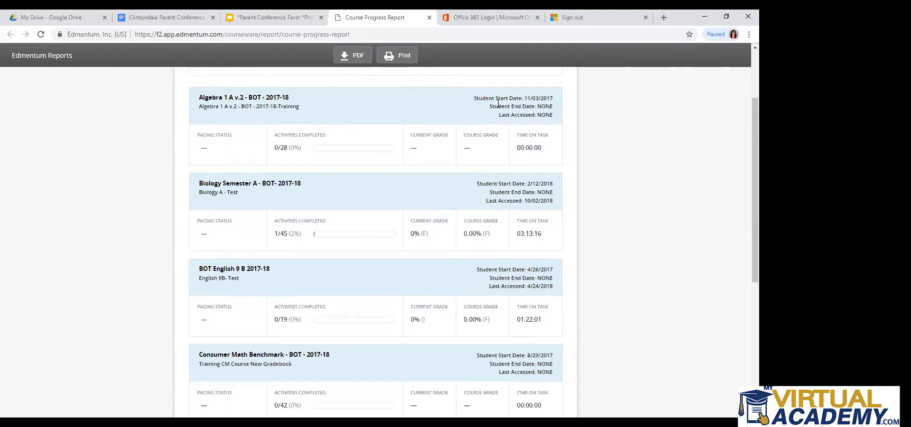
{"action": "mouse_move", "coordinate": [526, 106]}
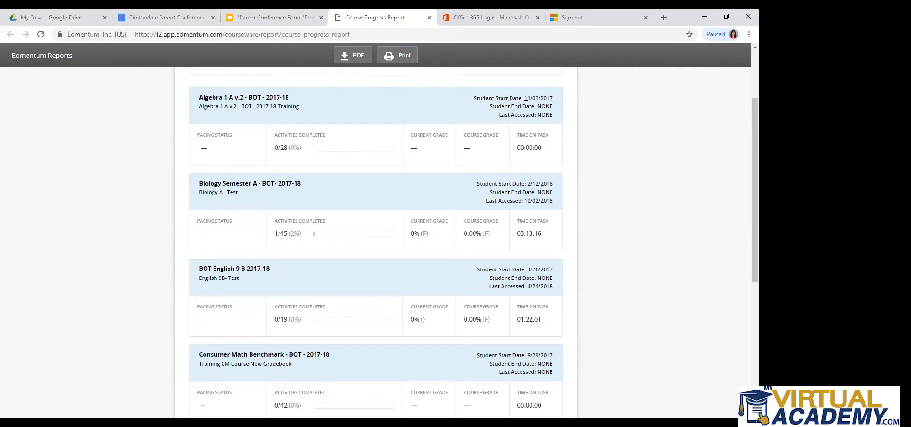
{"action": "mouse_move", "coordinate": [516, 98]}
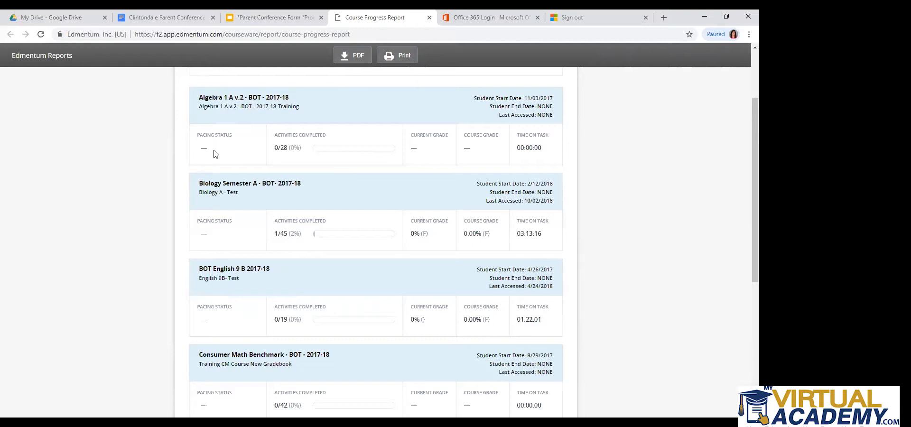
{"action": "mouse_move", "coordinate": [209, 172]}
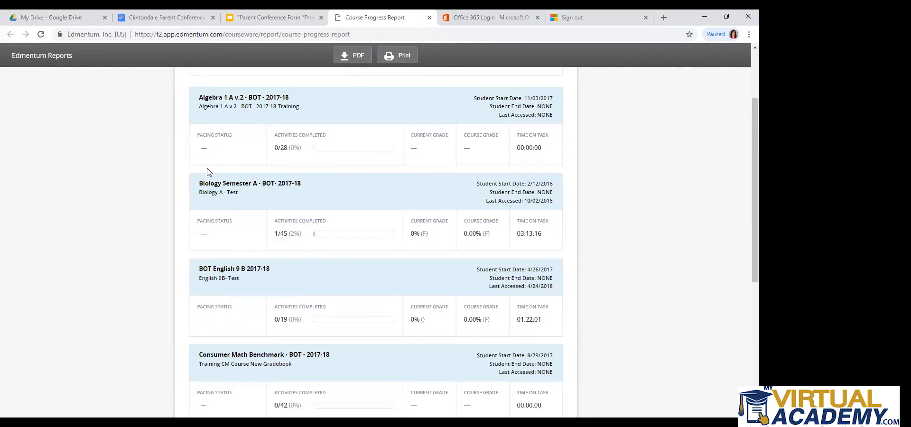
{"action": "mouse_move", "coordinate": [219, 160]}
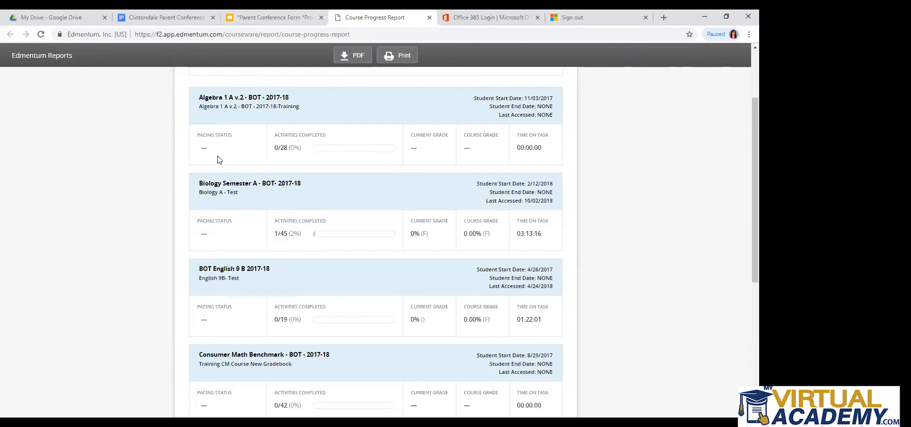
{"action": "mouse_move", "coordinate": [220, 163]}
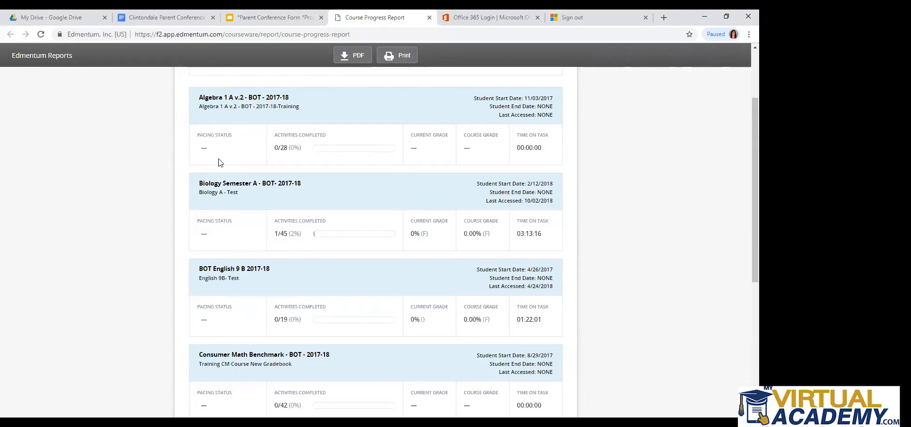
{"action": "mouse_move", "coordinate": [478, 213]}
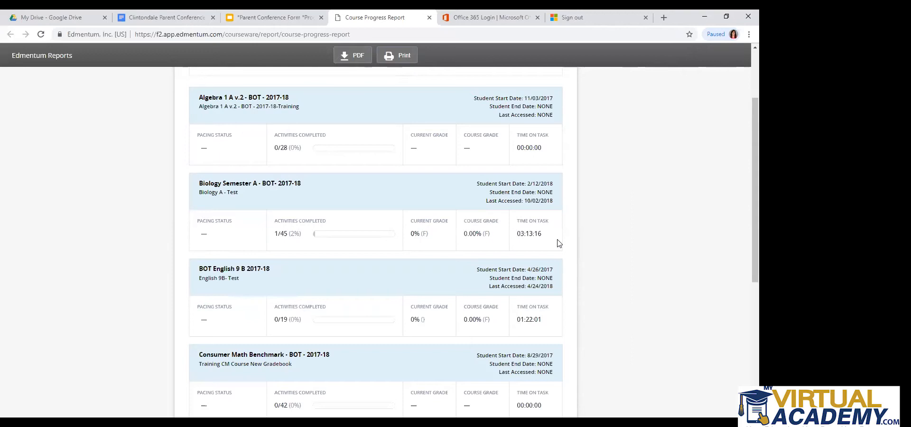
{"action": "mouse_move", "coordinate": [526, 201]}
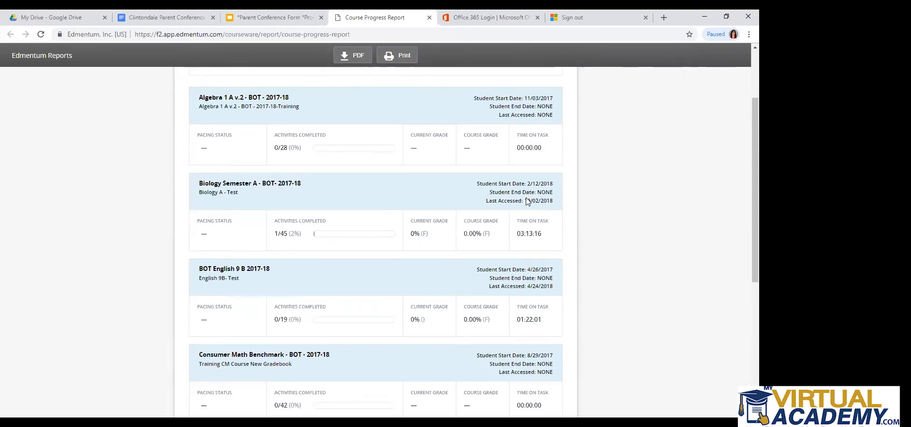
{"action": "mouse_move", "coordinate": [446, 214]}
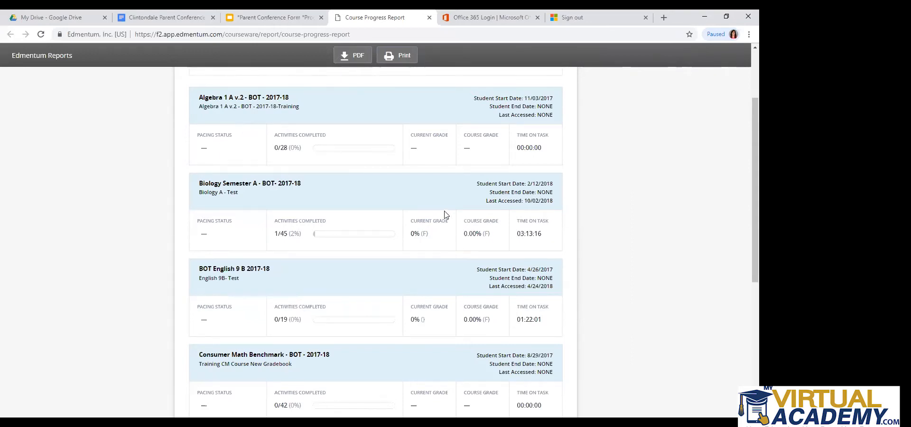
{"action": "mouse_move", "coordinate": [442, 235]}
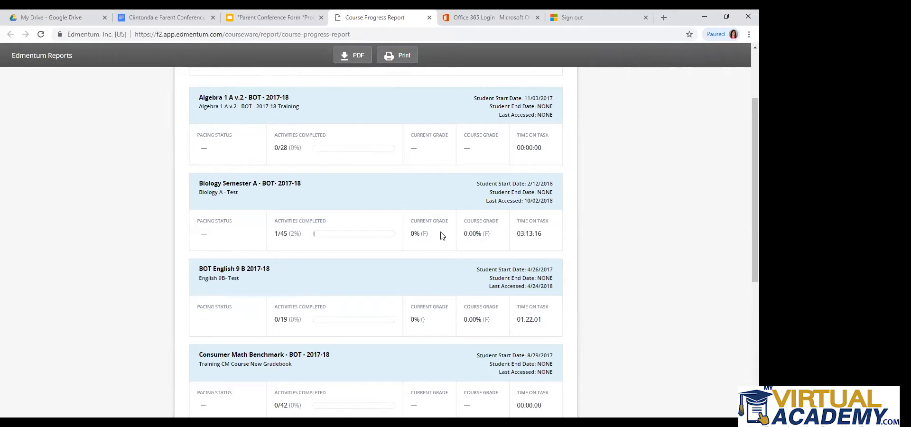
{"action": "mouse_move", "coordinate": [457, 238]}
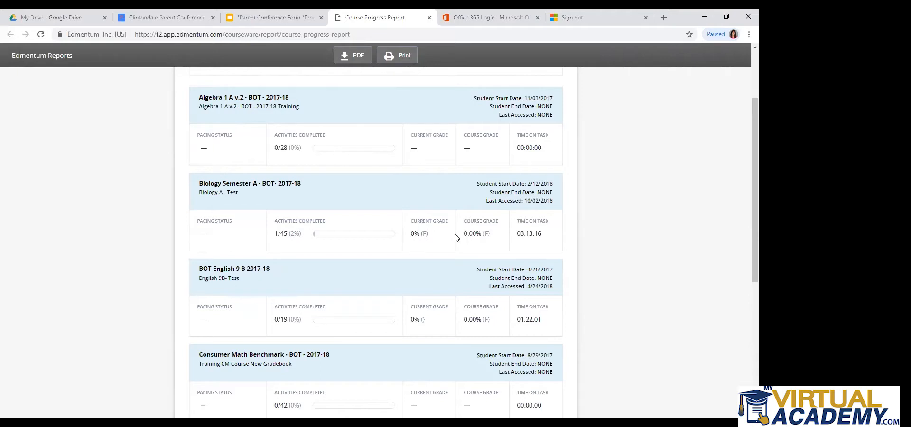
{"action": "mouse_move", "coordinate": [508, 247]}
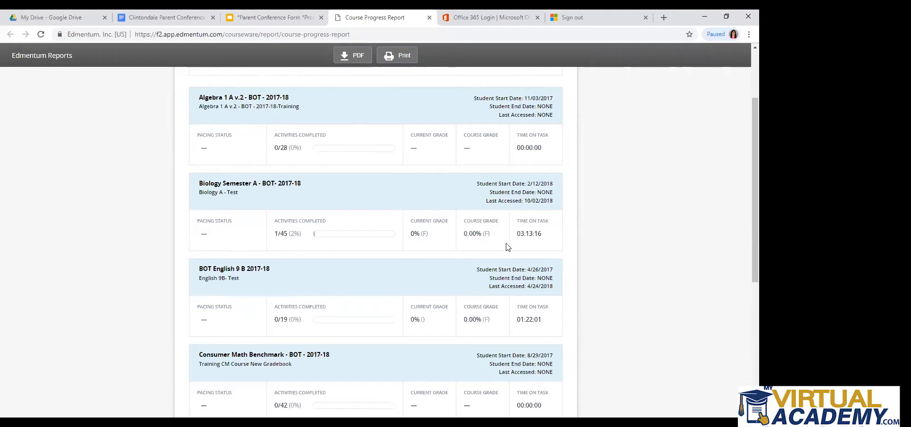
{"action": "mouse_move", "coordinate": [425, 243]}
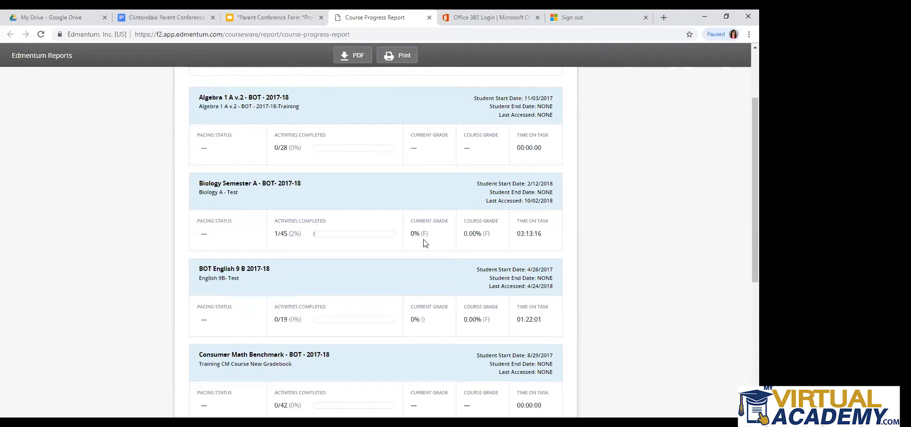
{"action": "mouse_move", "coordinate": [434, 250]}
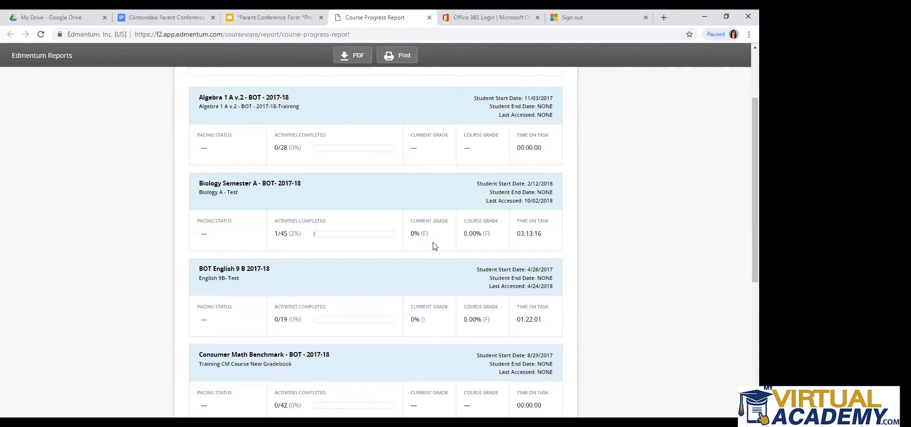
{"action": "mouse_move", "coordinate": [400, 244]}
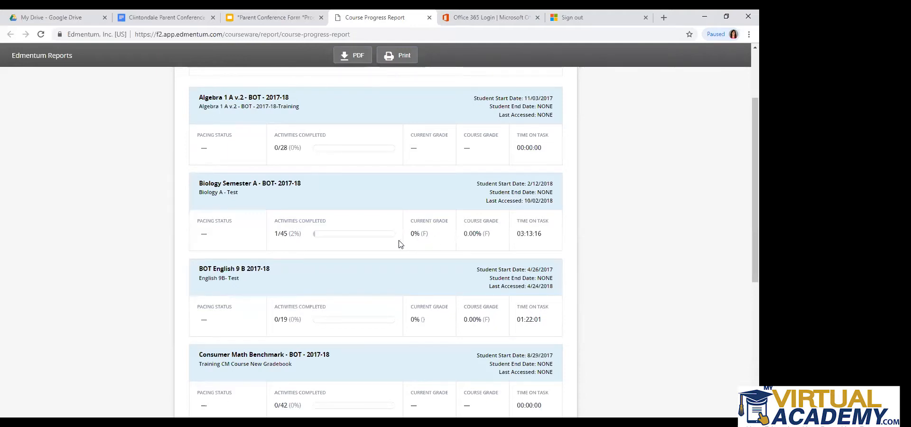
{"action": "mouse_move", "coordinate": [449, 224]}
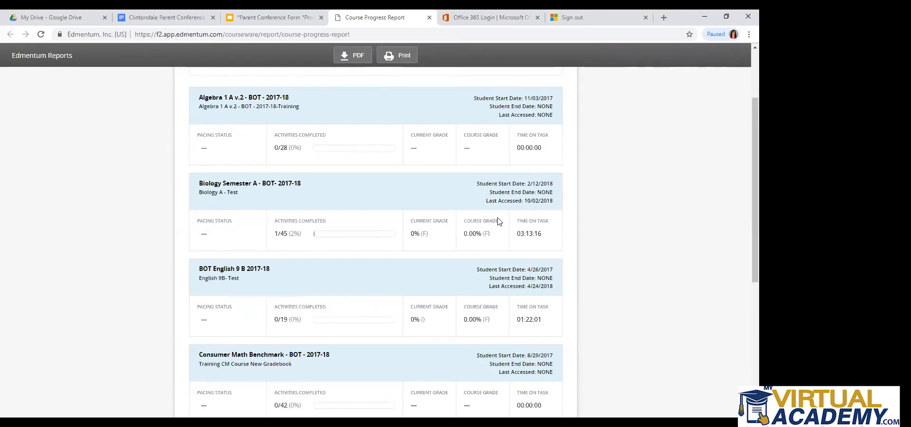
{"action": "mouse_move", "coordinate": [503, 237]}
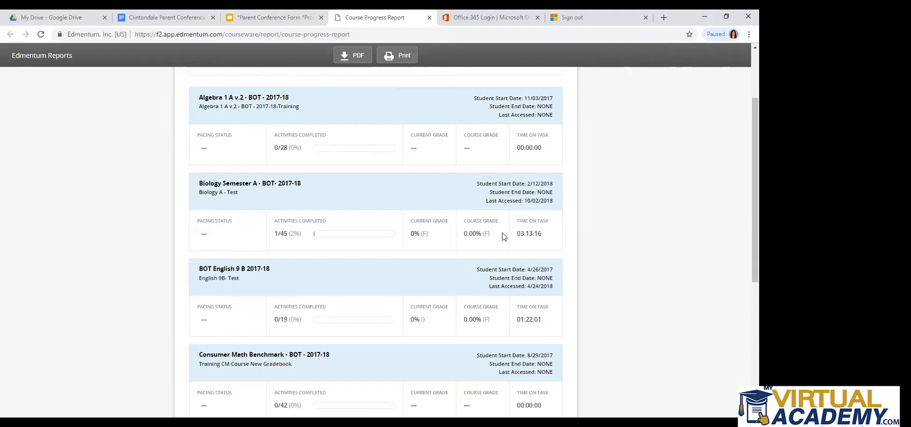
{"action": "mouse_move", "coordinate": [495, 238]}
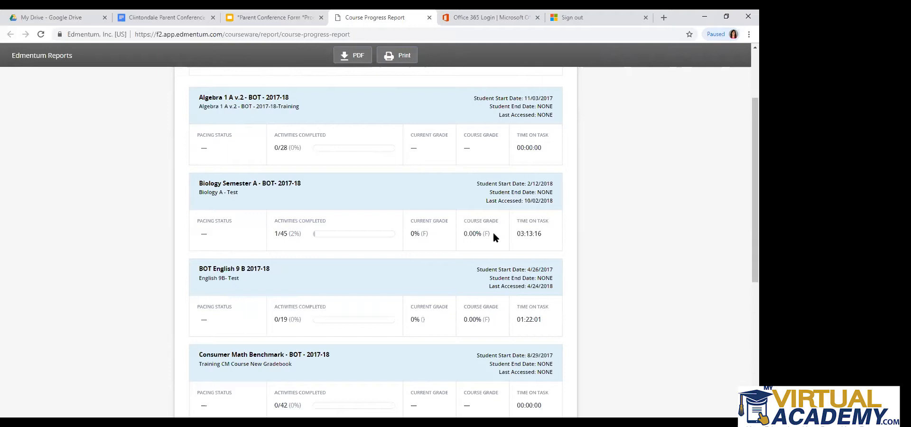
{"action": "mouse_move", "coordinate": [495, 257]}
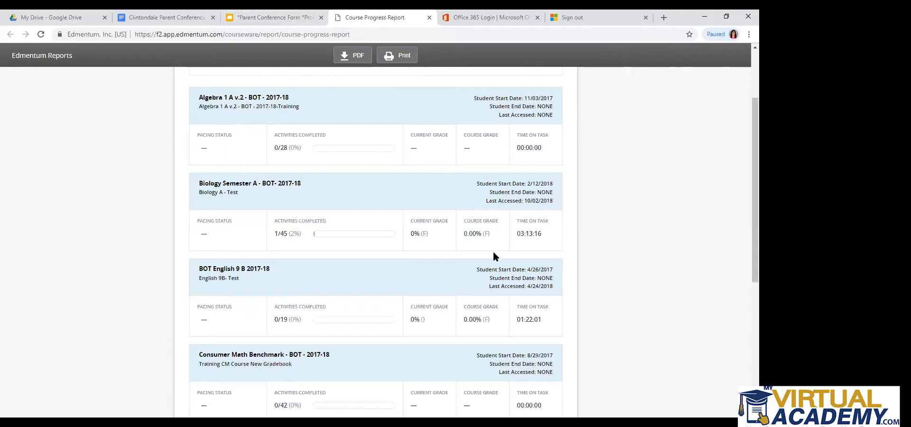
{"action": "mouse_move", "coordinate": [468, 246]}
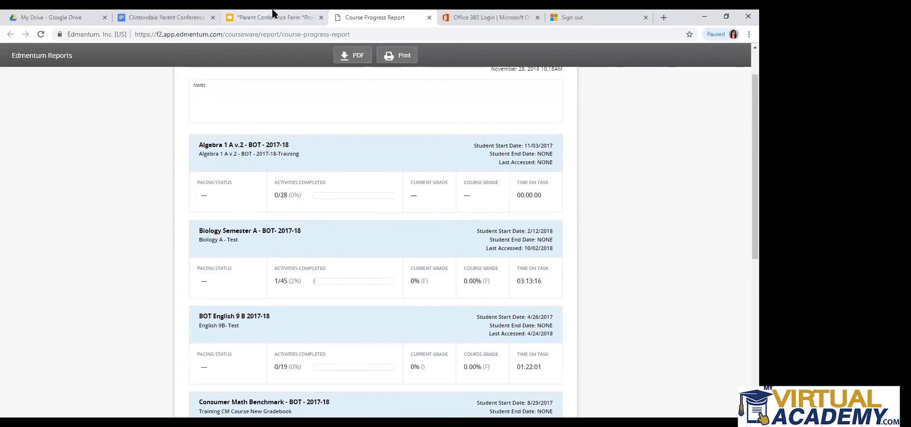
{"action": "left_click", "coordinate": [273, 17]}
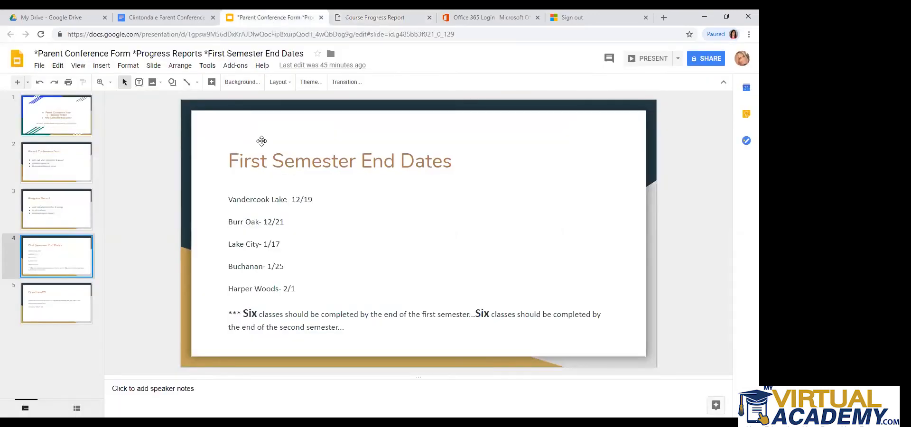
{"action": "mouse_move", "coordinate": [252, 84]}
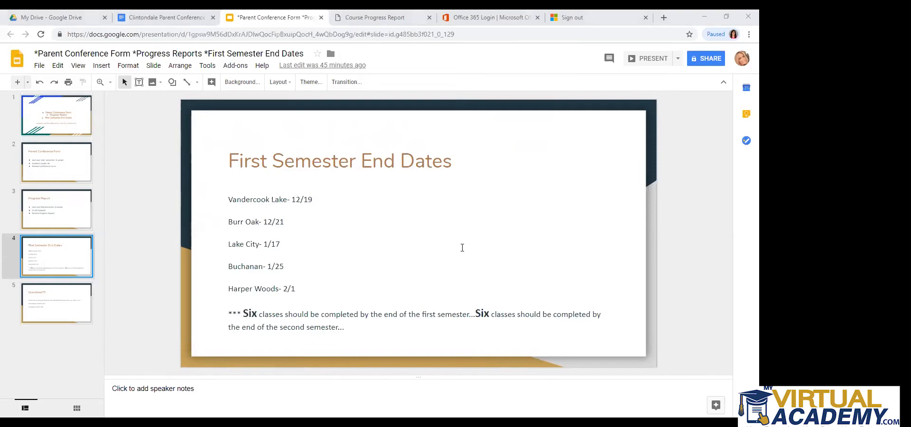
{"action": "mouse_move", "coordinate": [647, 60]}
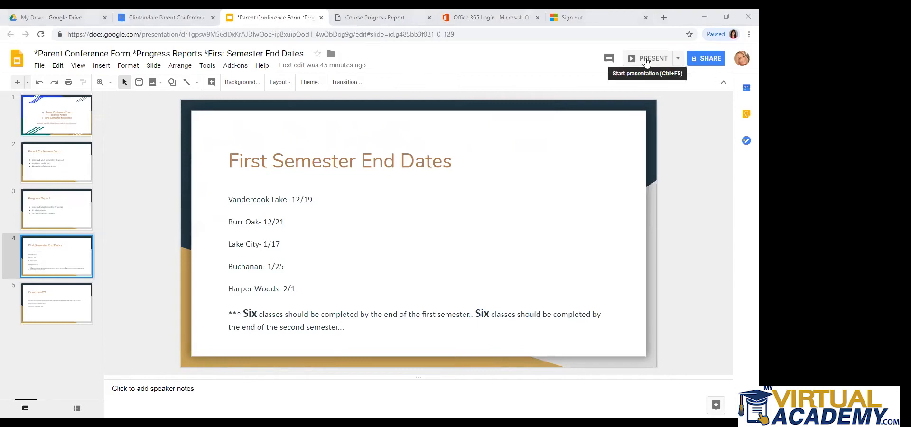